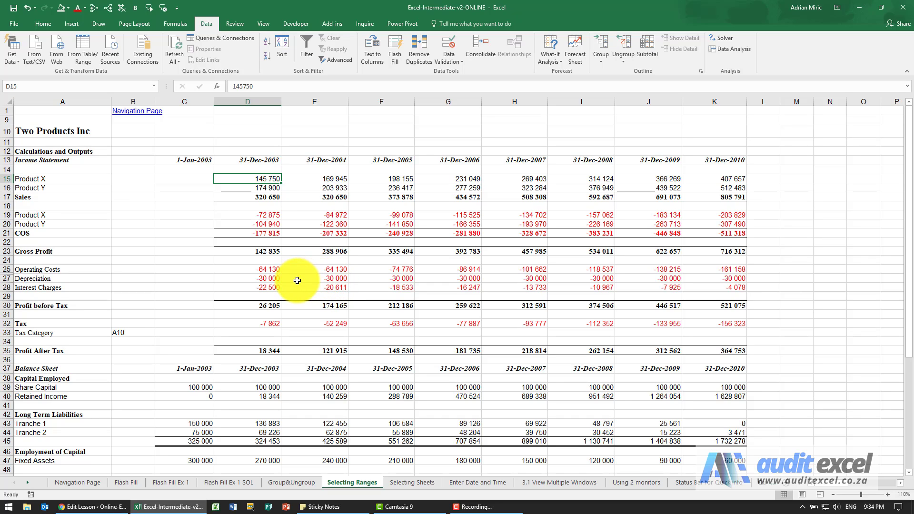
mouse_move(262, 177)
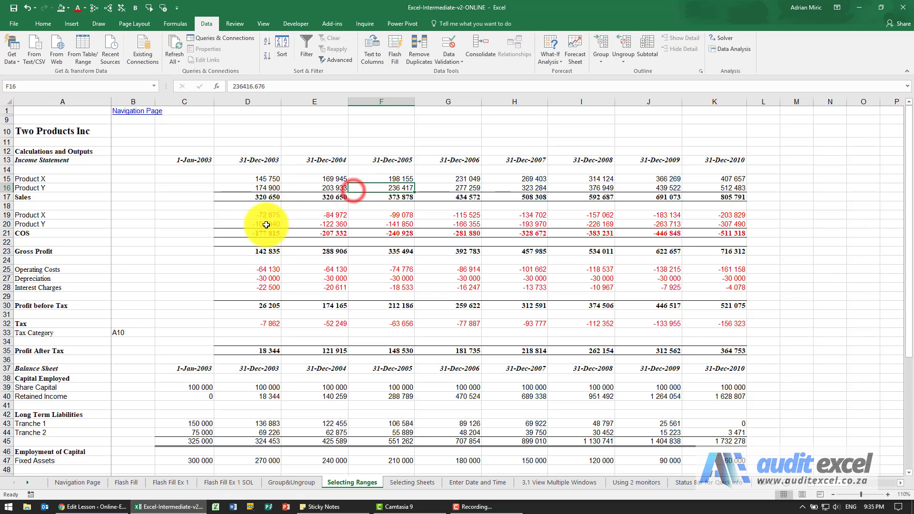
- Select cell F16 before selecting the 2003–2007 Sales and COS block D15:H21
left_click(314, 223)
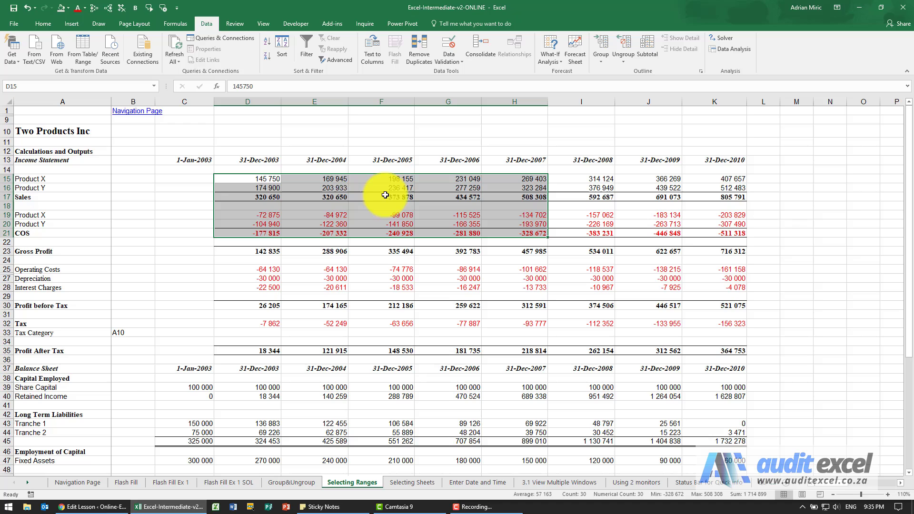
mouse_move(261, 181)
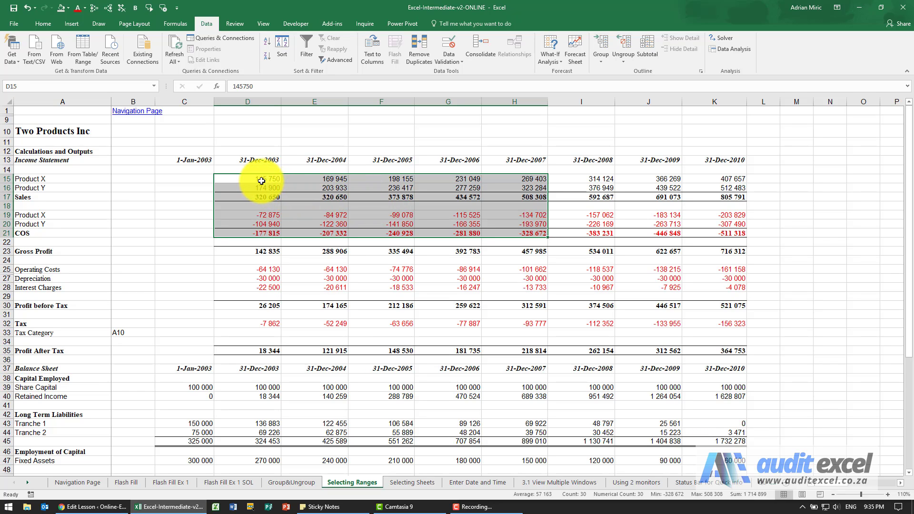
- Select D15, Ctrl-add F15 and H15 in the Product X row, then return to D15
left_click(248, 179)
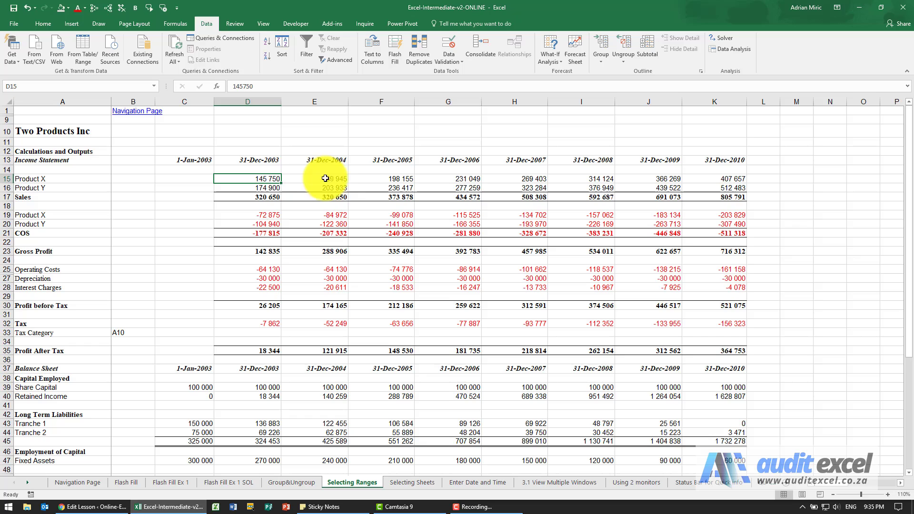
mouse_move(515, 177)
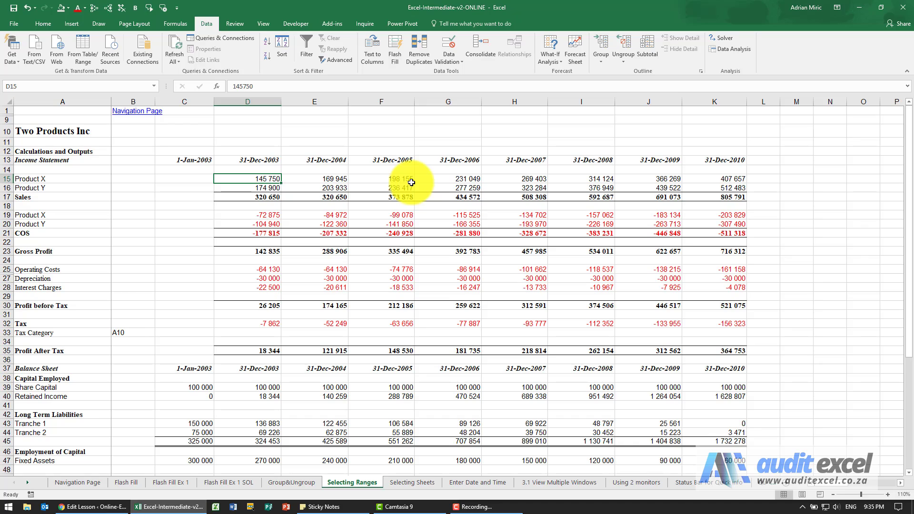
key("ctrl")
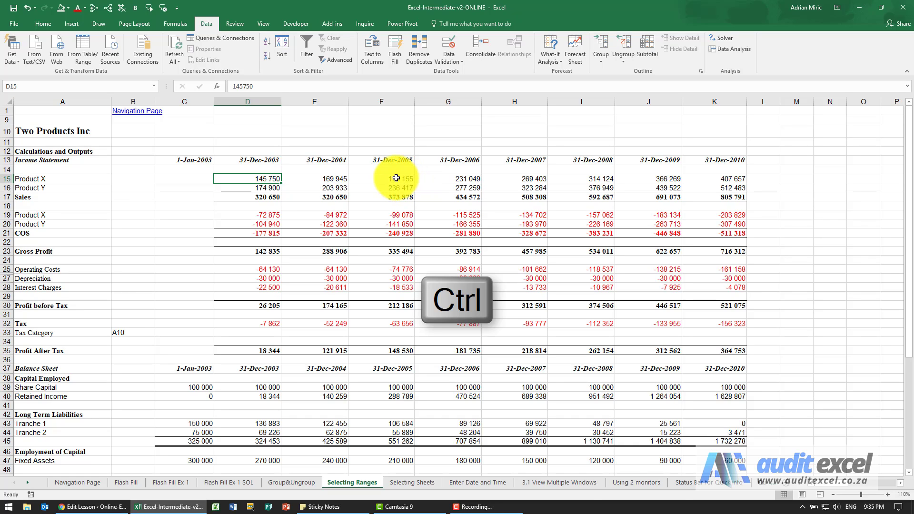
left_click(513, 178)
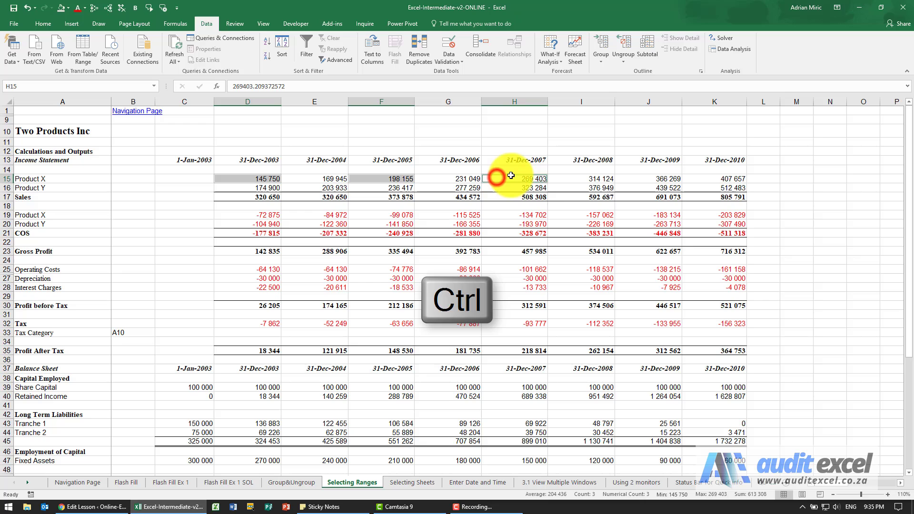
left_click(649, 179)
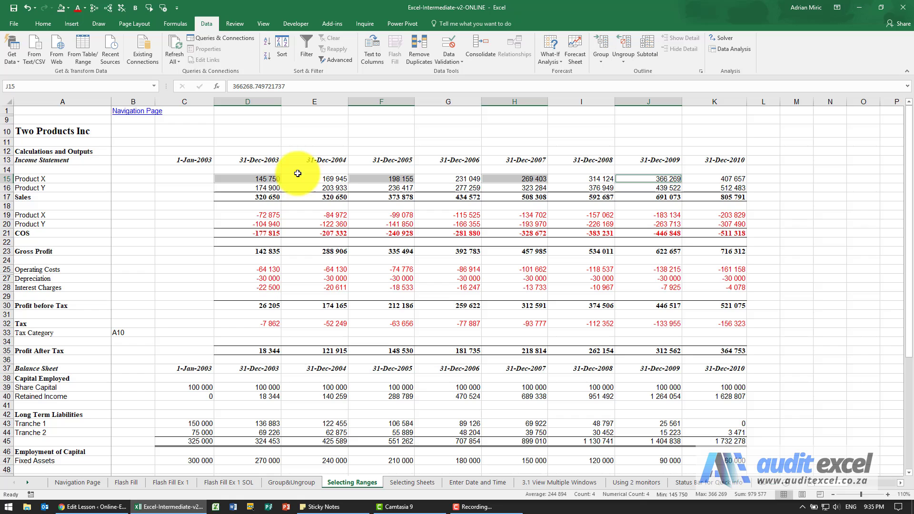
left_click(247, 178)
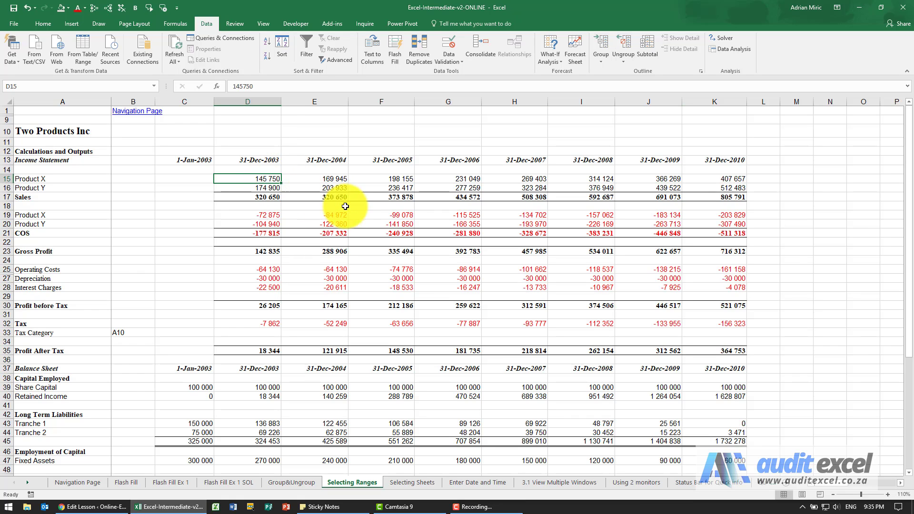
- Select D15 to K46, then Shift-click K57 to extend the selection over the model block
scroll("down", 3)
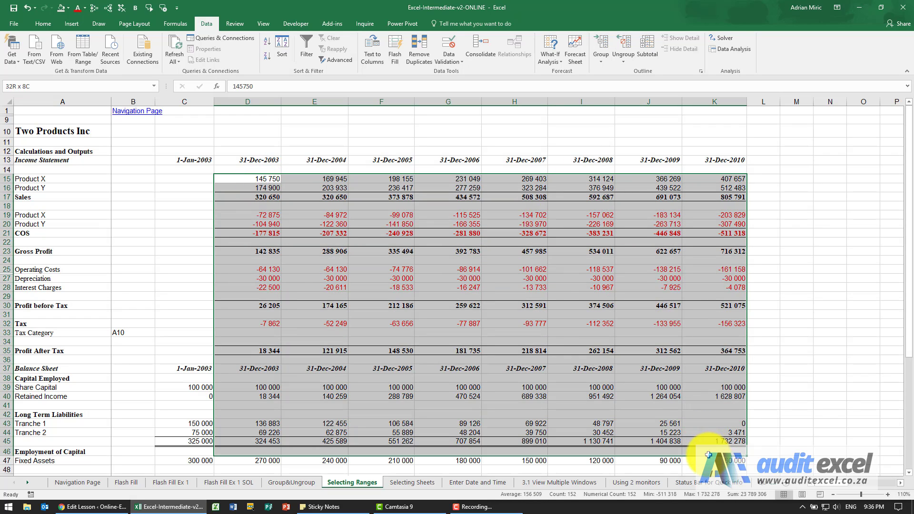
left_click(247, 179)
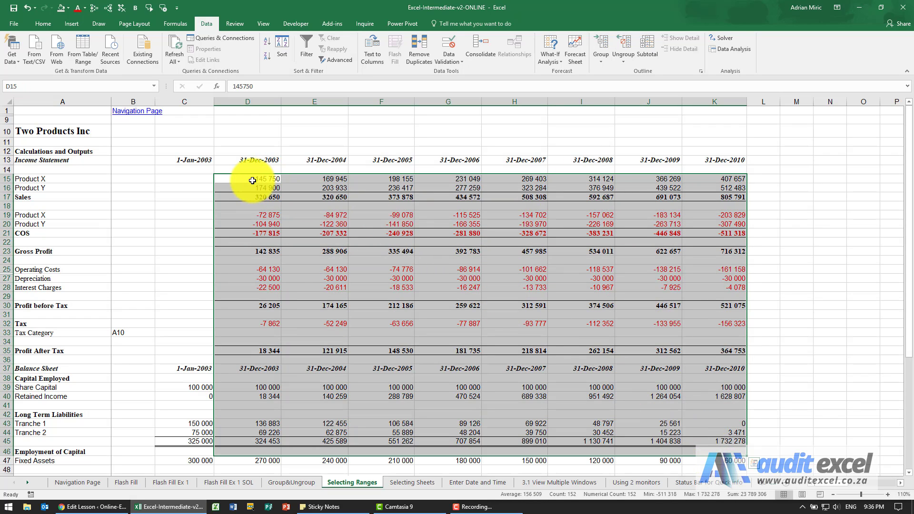
scroll("down", 3)
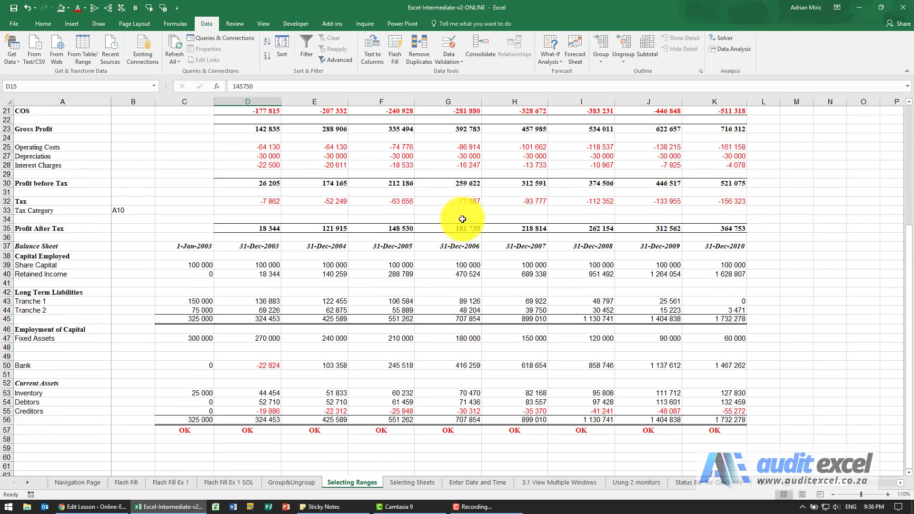
scroll("down", 3)
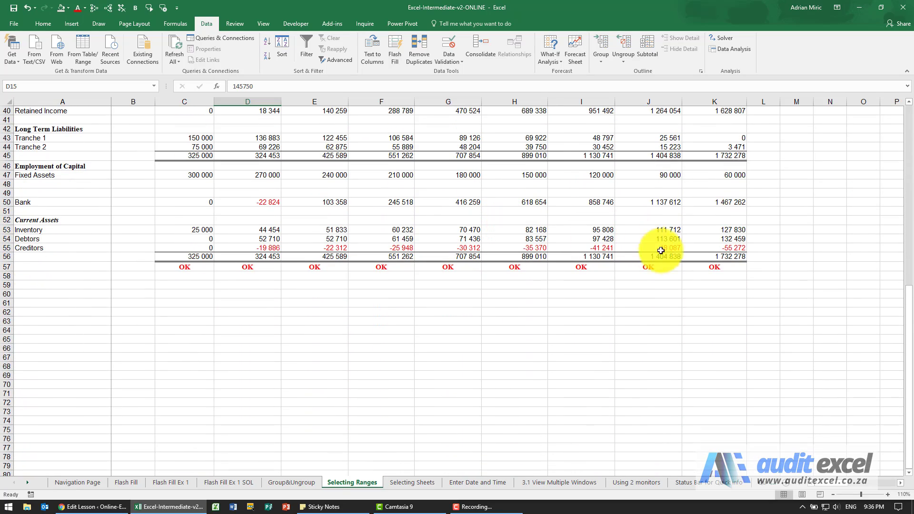
key("shift")
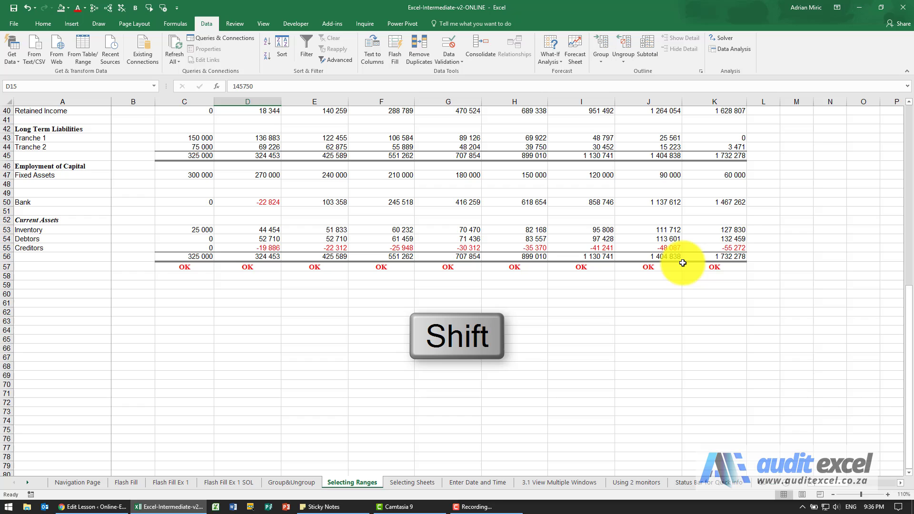
left_click(715, 257)
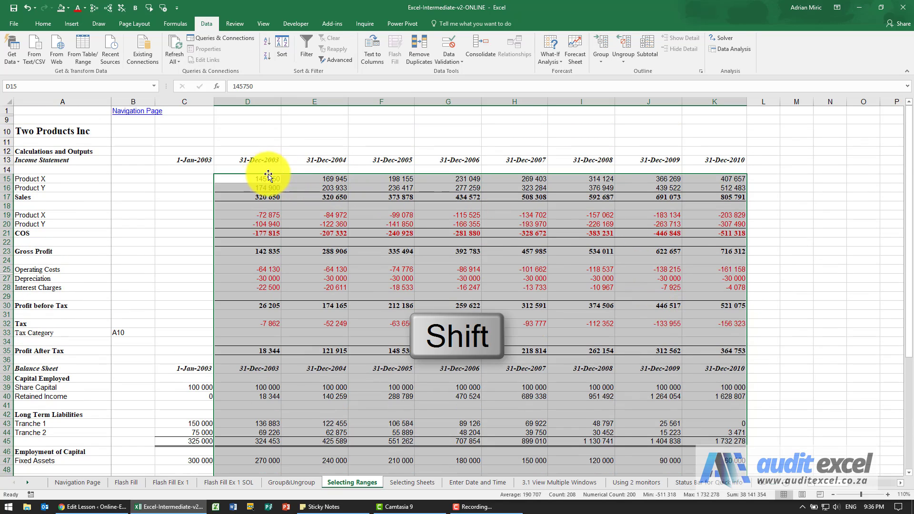
scroll("down", 3)
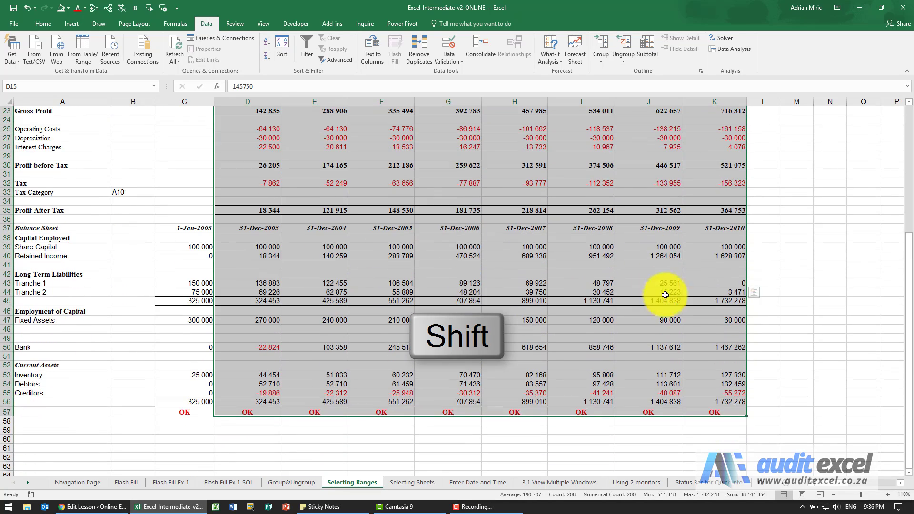
scroll("down", 3)
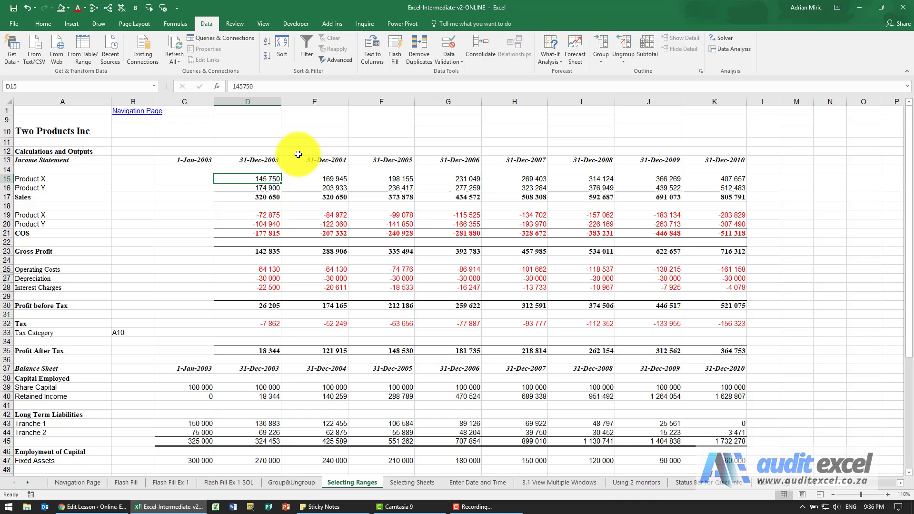
- Starting at D15, Shift-extend the selection right to column K and down to row 17
left_click(314, 179)
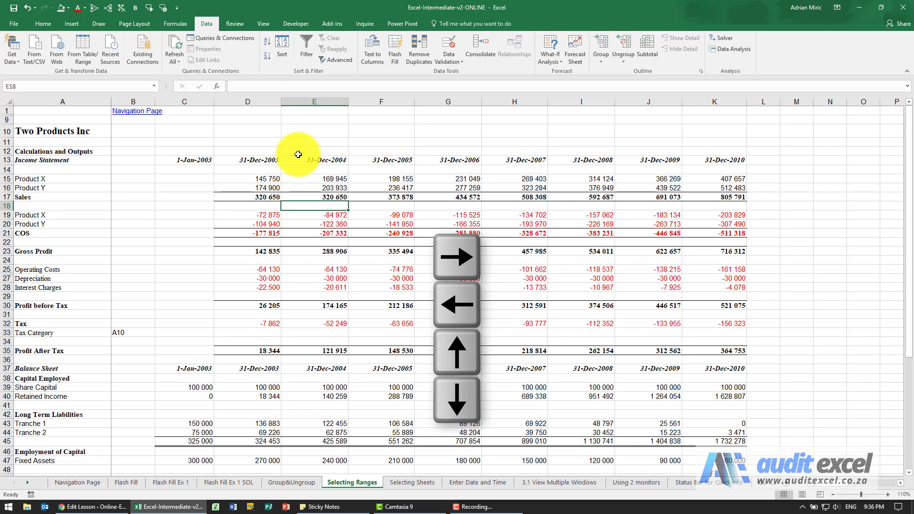
left_click(314, 178)
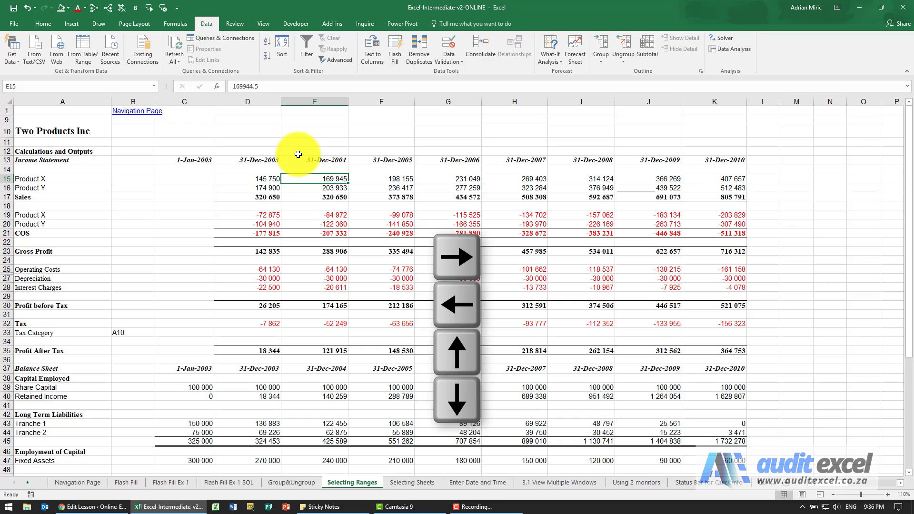
left_click(246, 179)
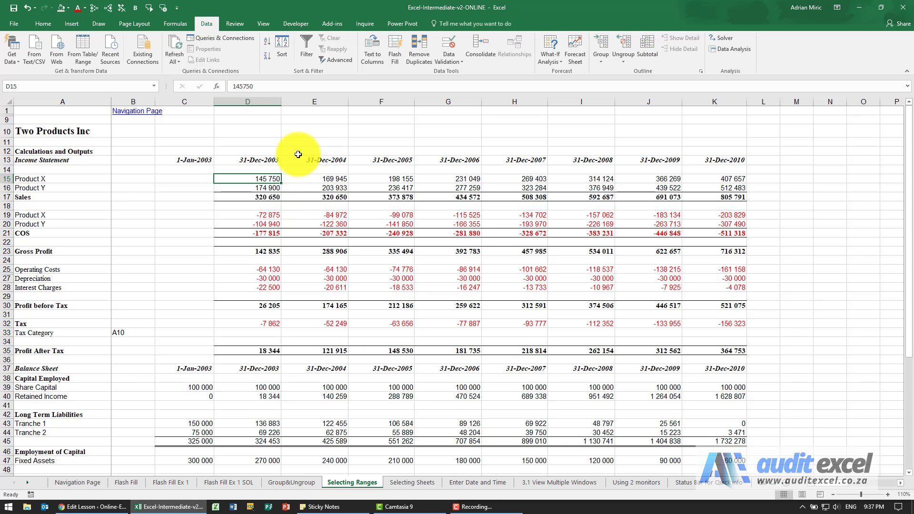
key("shift+right")
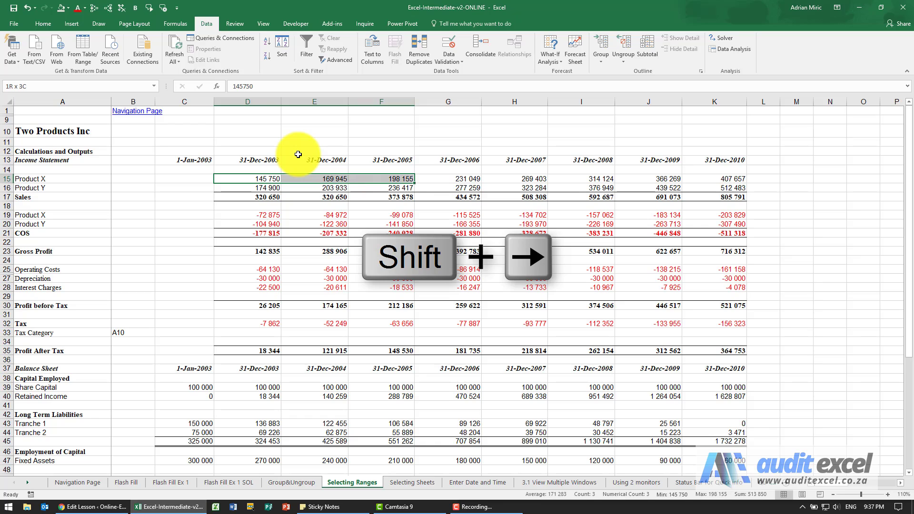
key("shift+right")
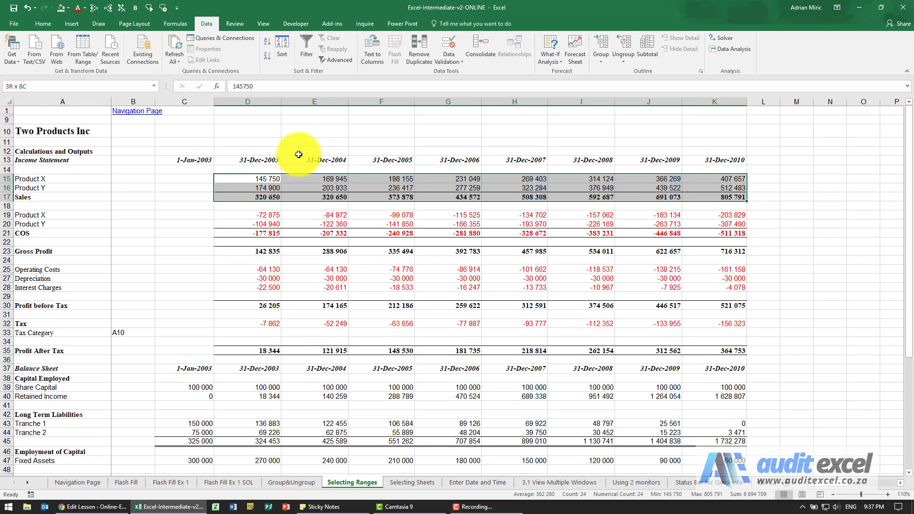
- From D15, use Ctrl+arrow jumps down to D17 and along to the 2010 Sales cell K17
left_click(247, 179)
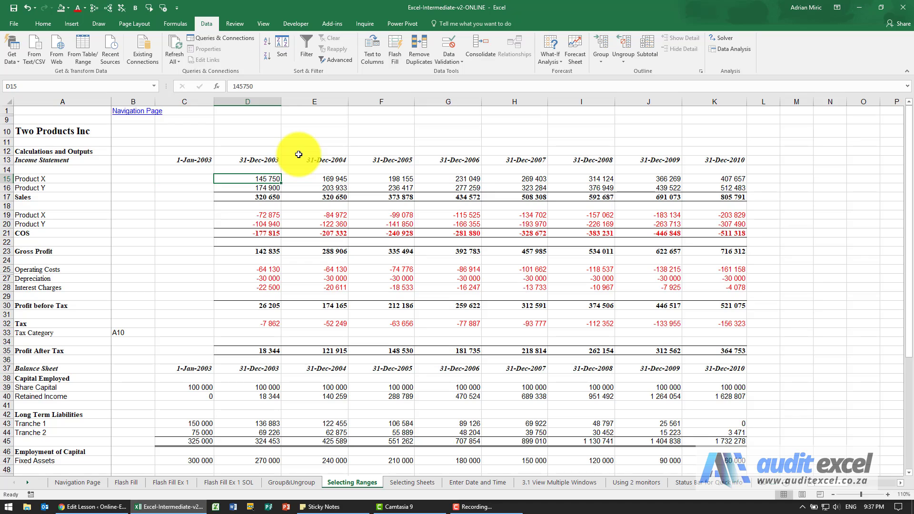
key("ctrl+down")
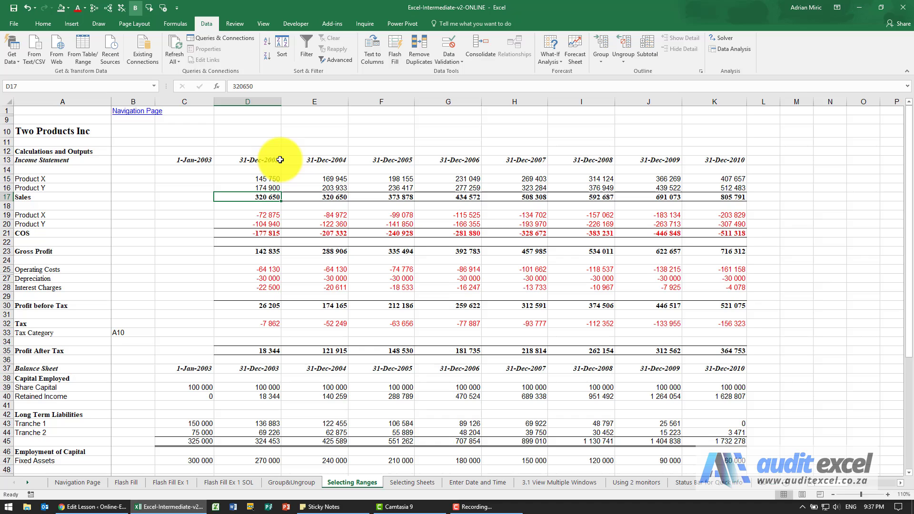
key("ctrl+right")
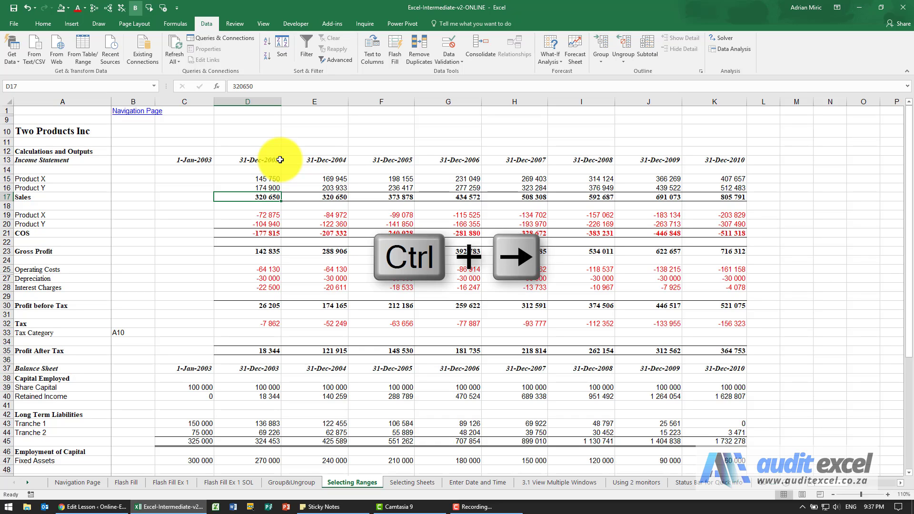
key("ctrl+Right")
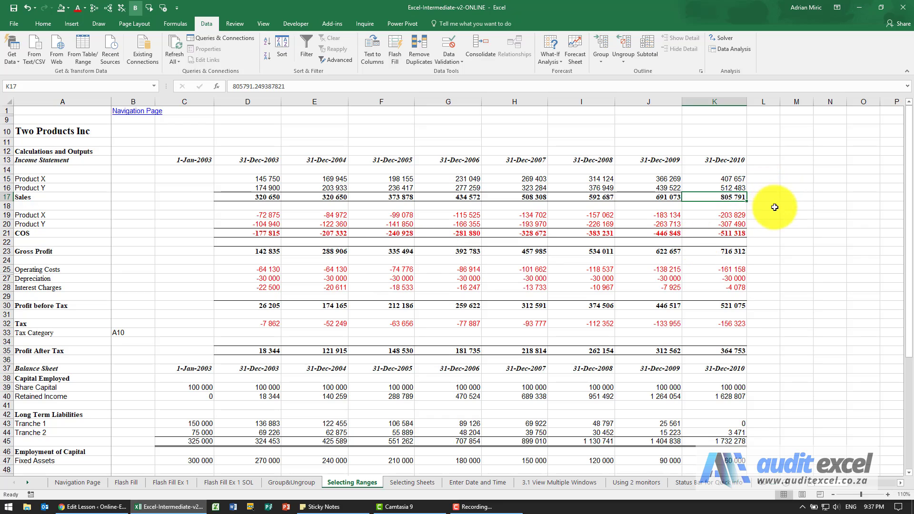
mouse_move(764, 200)
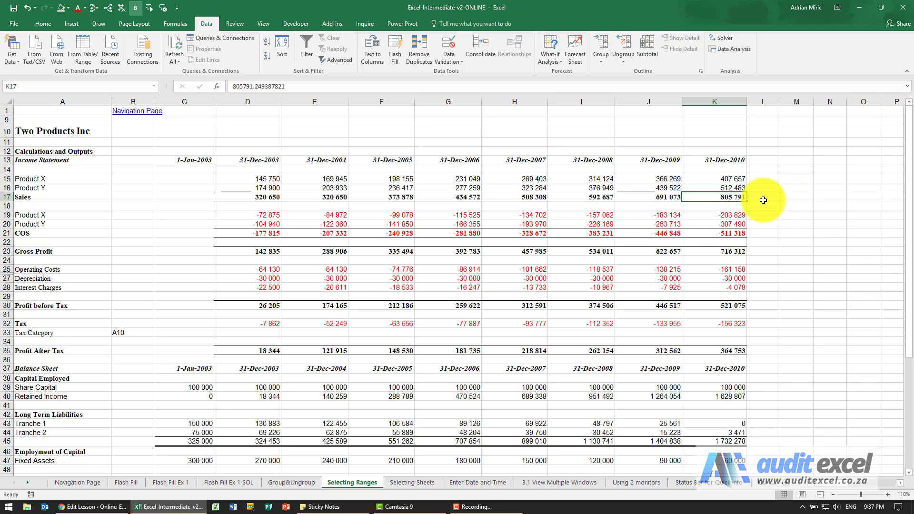
key("ctrl+right")
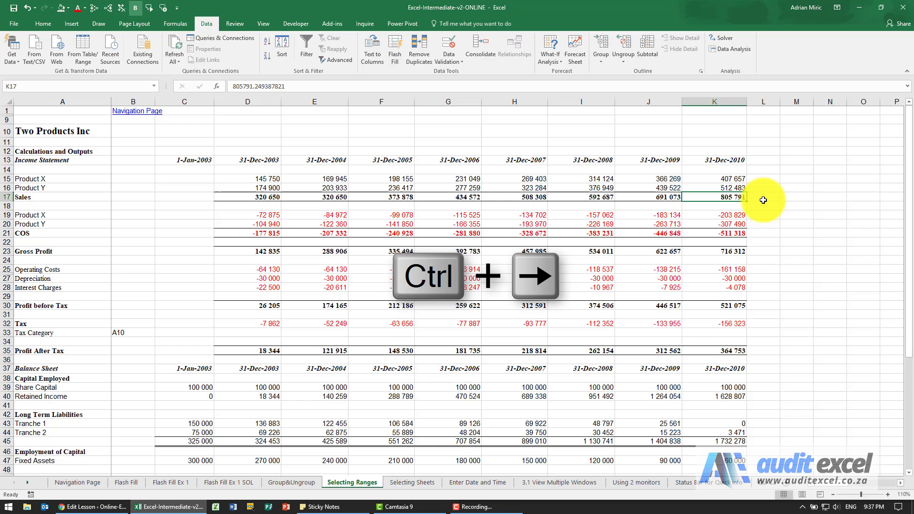
- Jump to column XFD in row 17, then Ctrl+Left back to the data and D15
key("ctrl+Right")
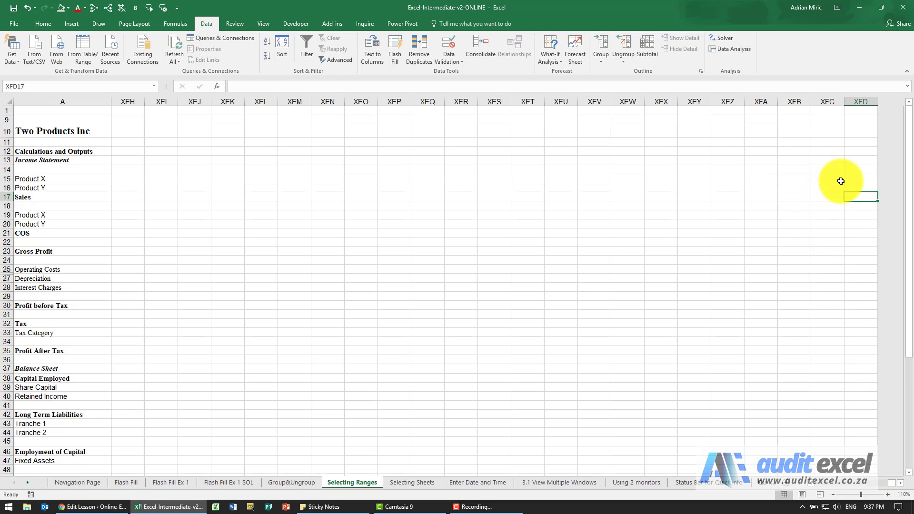
mouse_move(860, 197)
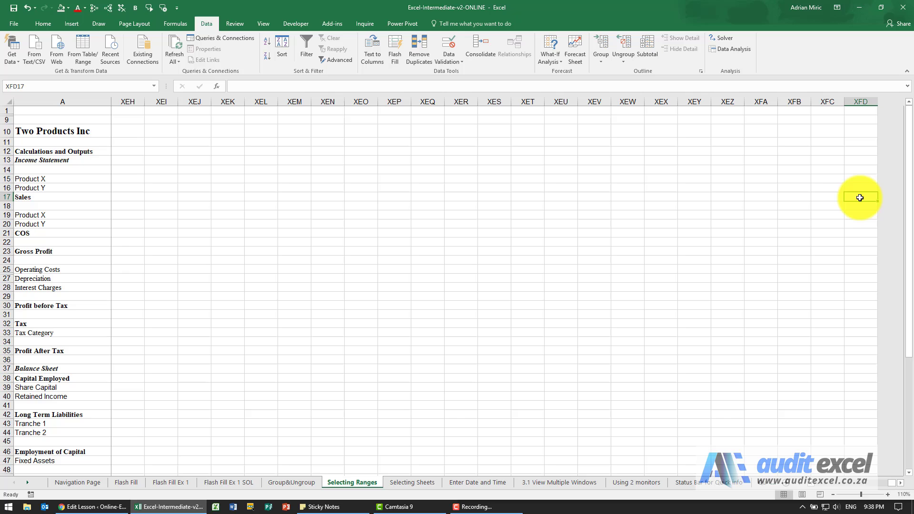
key("ctrl+Left")
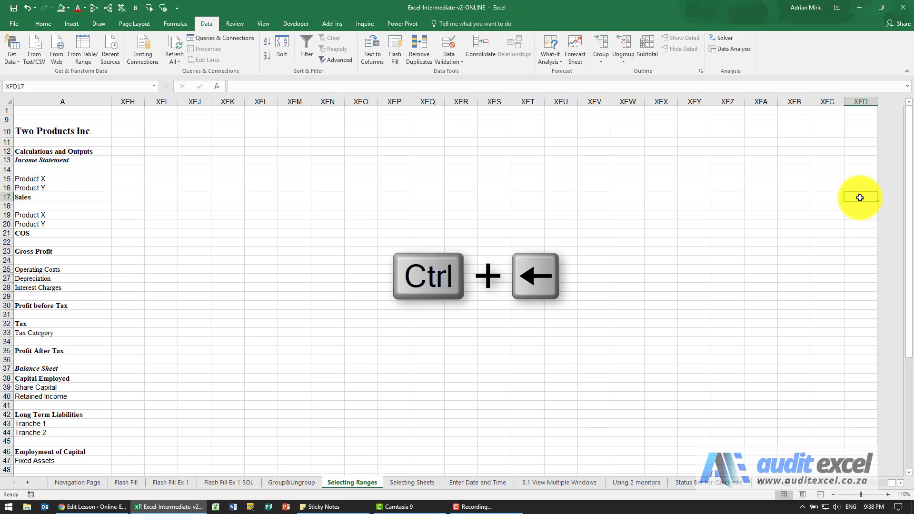
key("ctrl+Left")
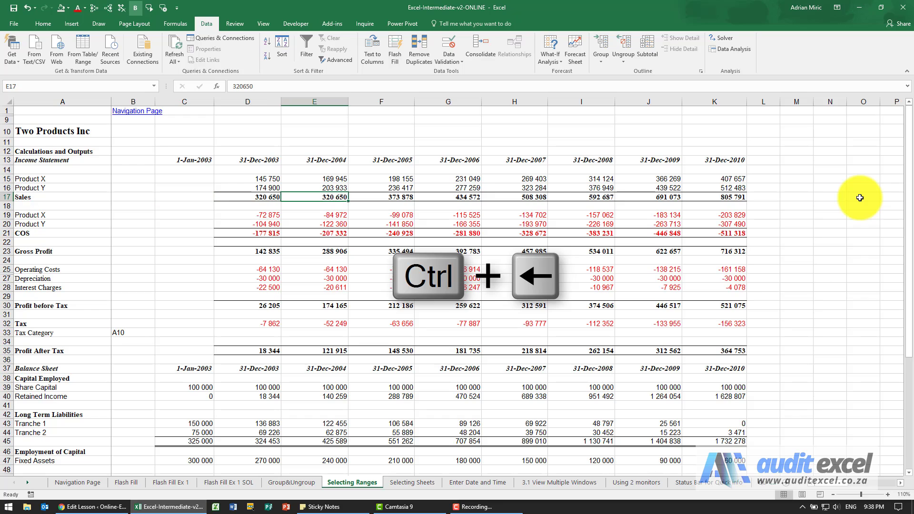
key("ctrl+left")
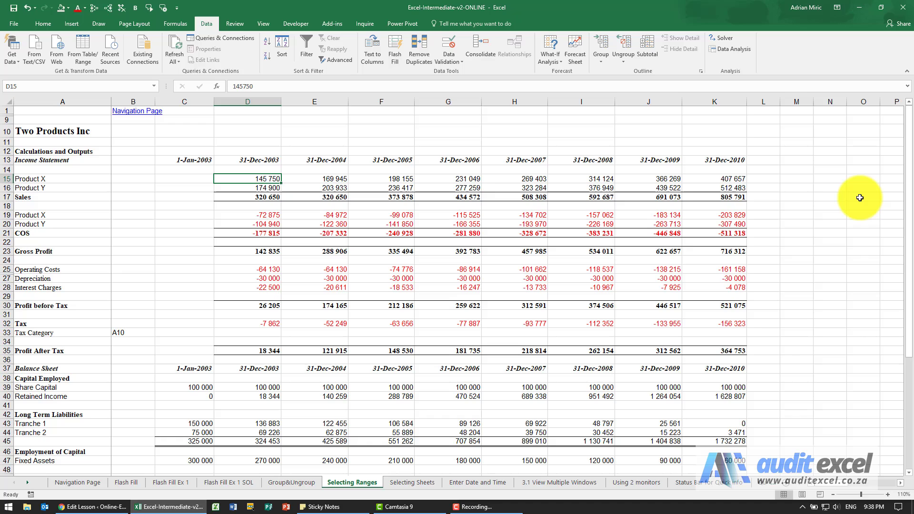
- From D15, Ctrl+Shift+Right to K15, then Ctrl+Shift+Down to K17
key("ctrl+shift+right")
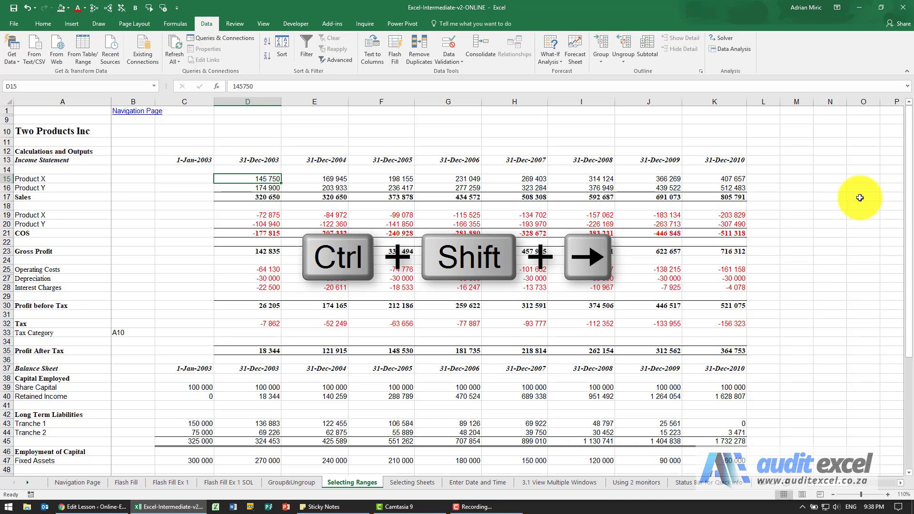
key("ctrl+shift+right")
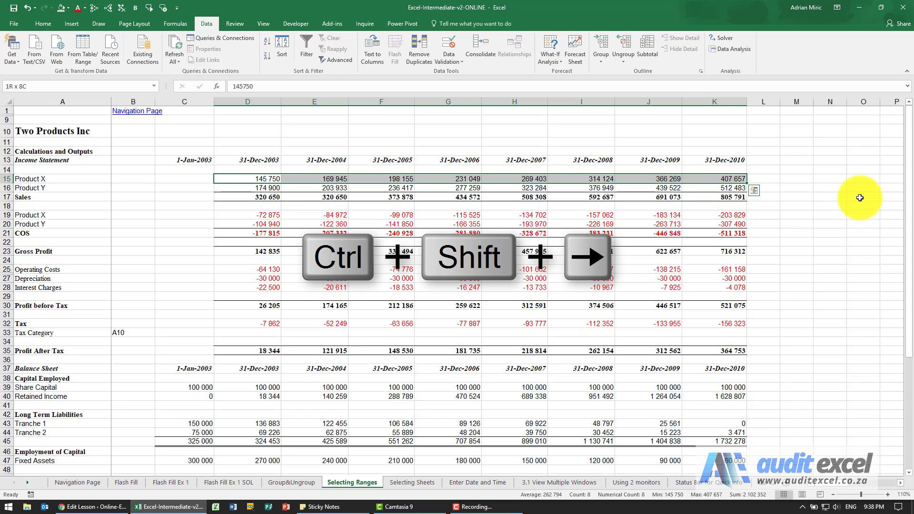
key("ctrl+shift+down")
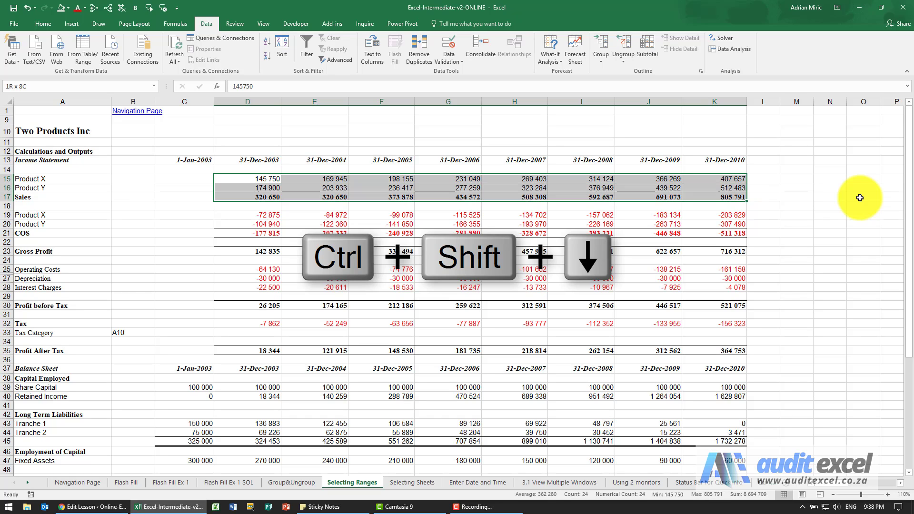